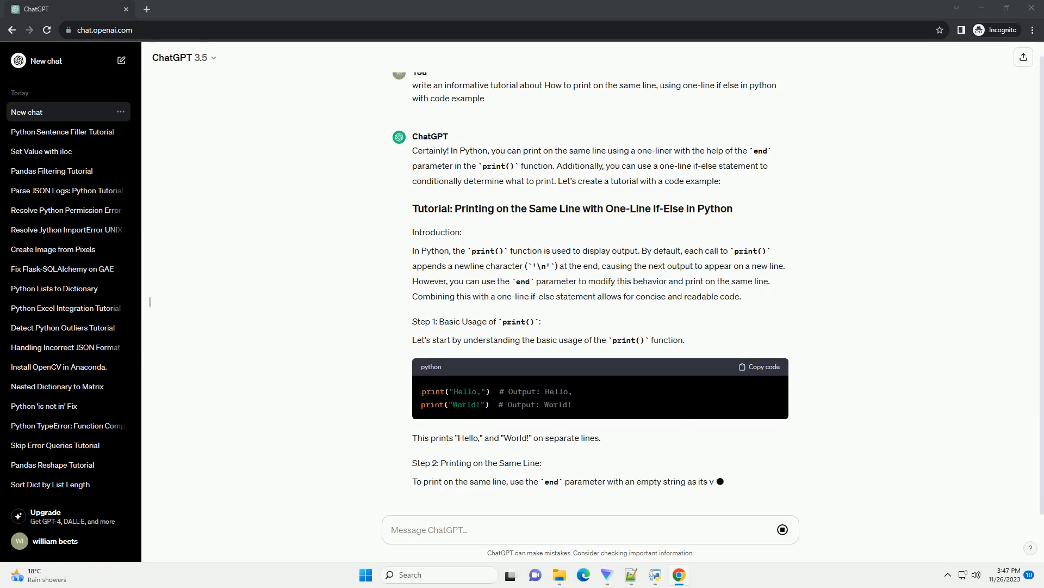
scroll("down", 3)
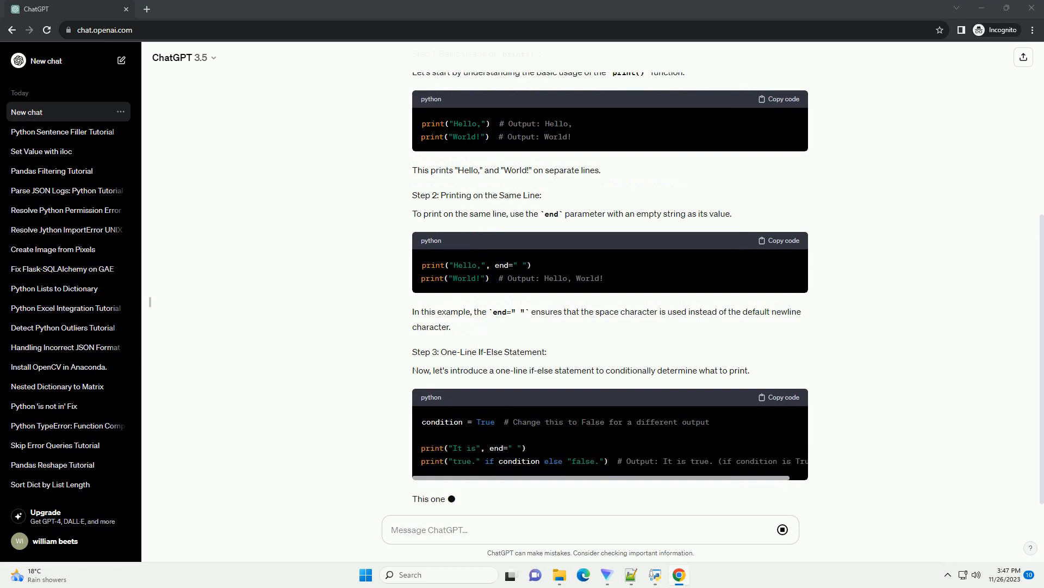
scroll("down", 3)
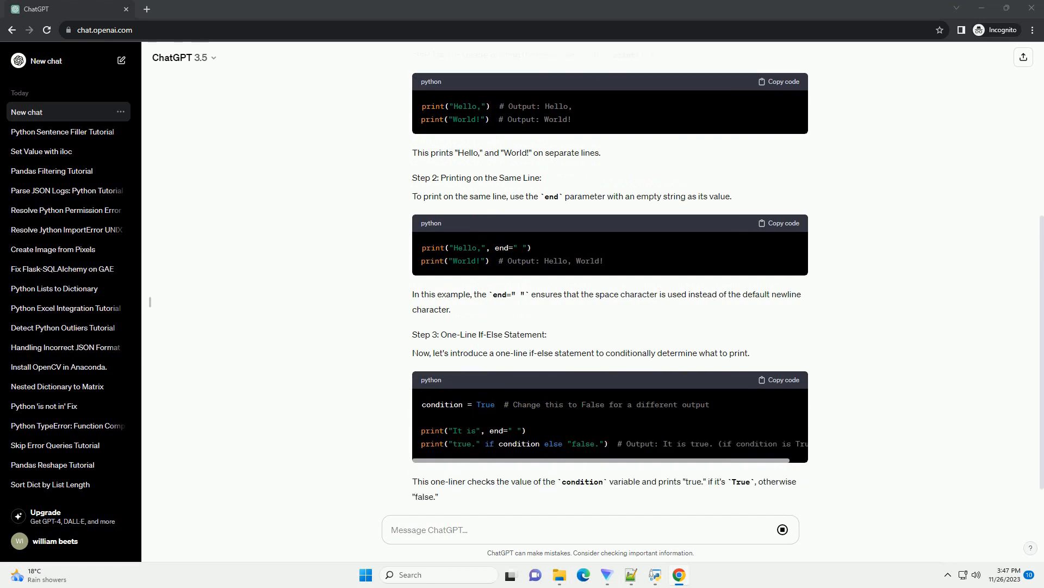
scroll("down", 3)
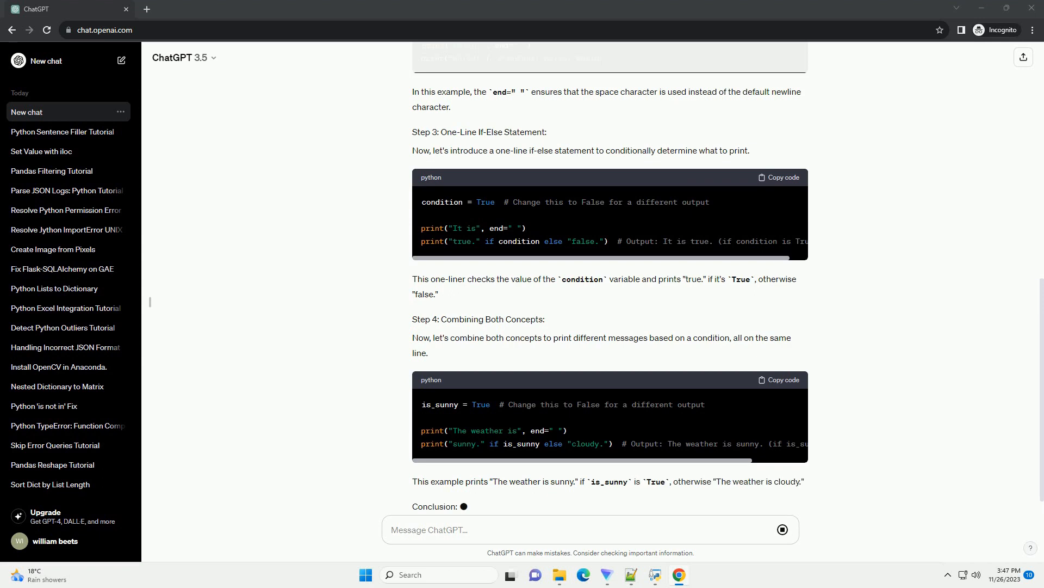
scroll("down", 3)
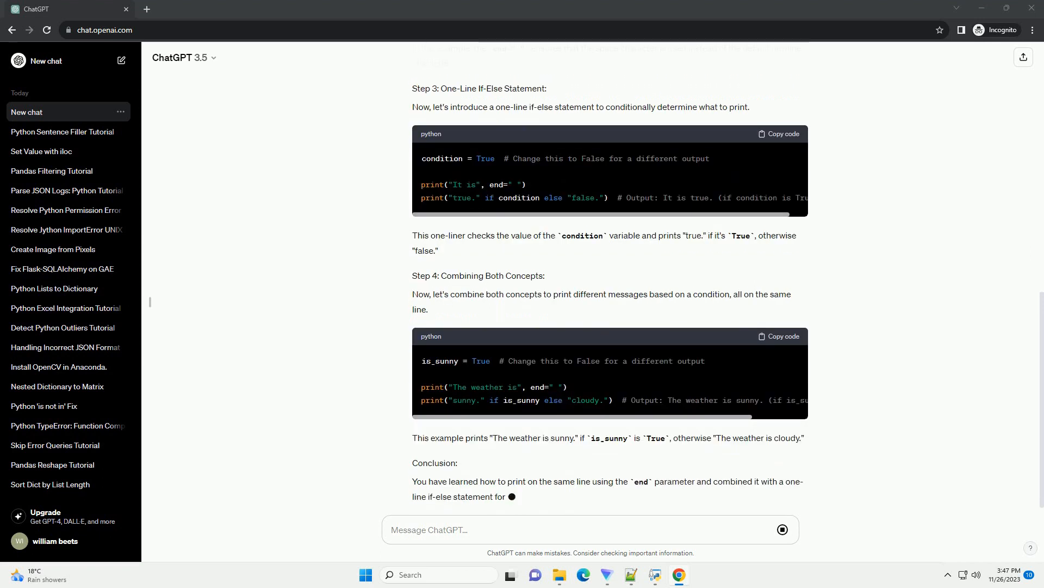
scroll("down", 3)
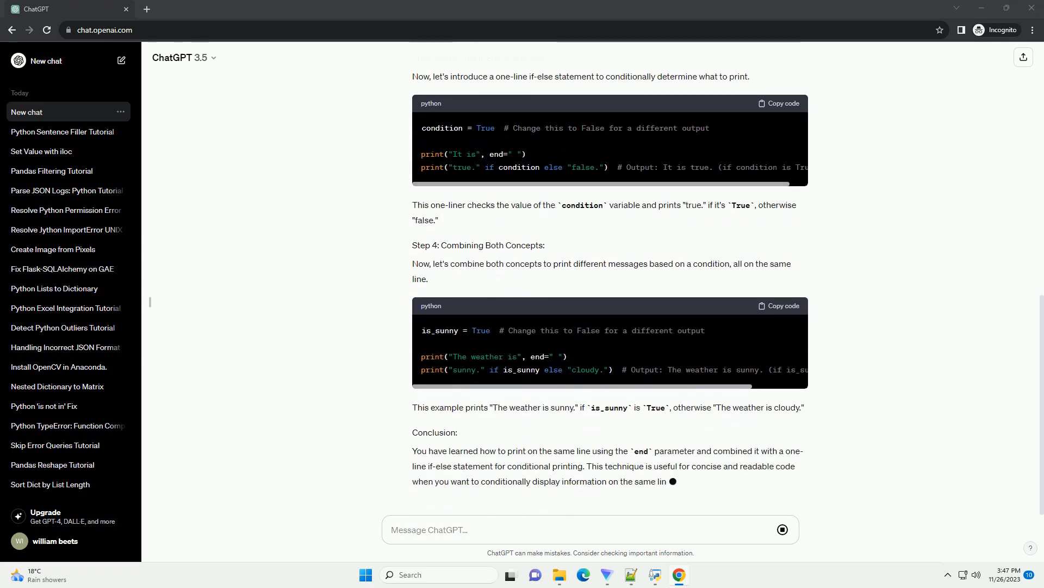